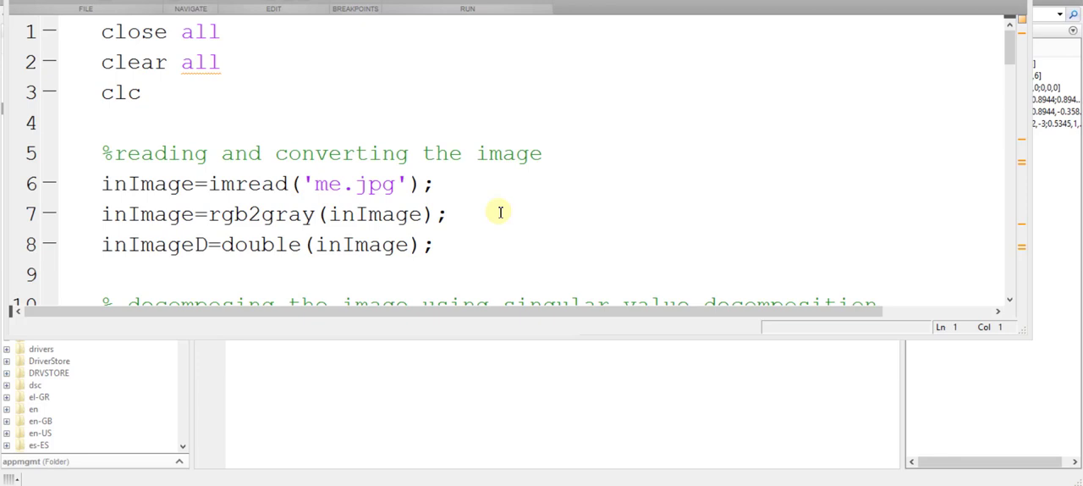
mouse_move(514, 207)
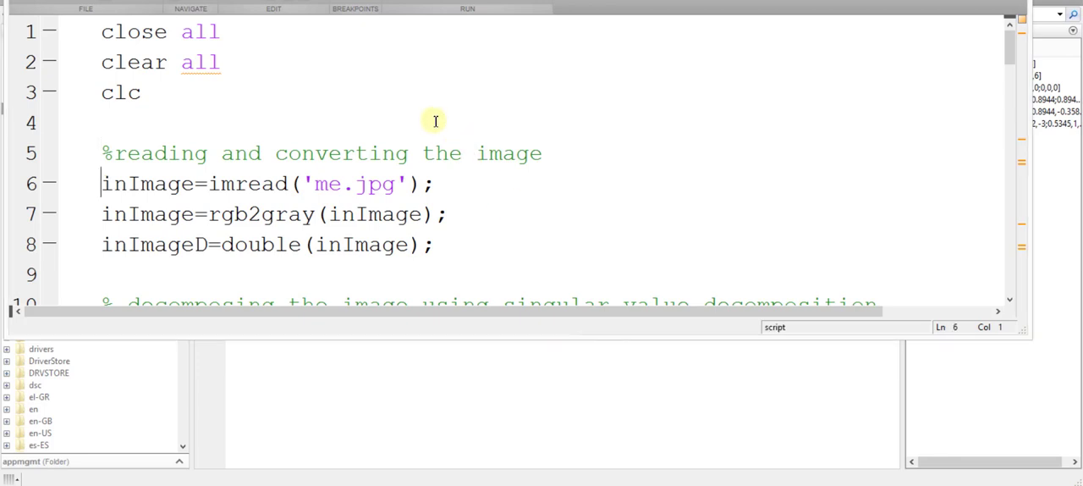
Review the script's image file read and every use of the inImage variable.
double_click(326, 183)
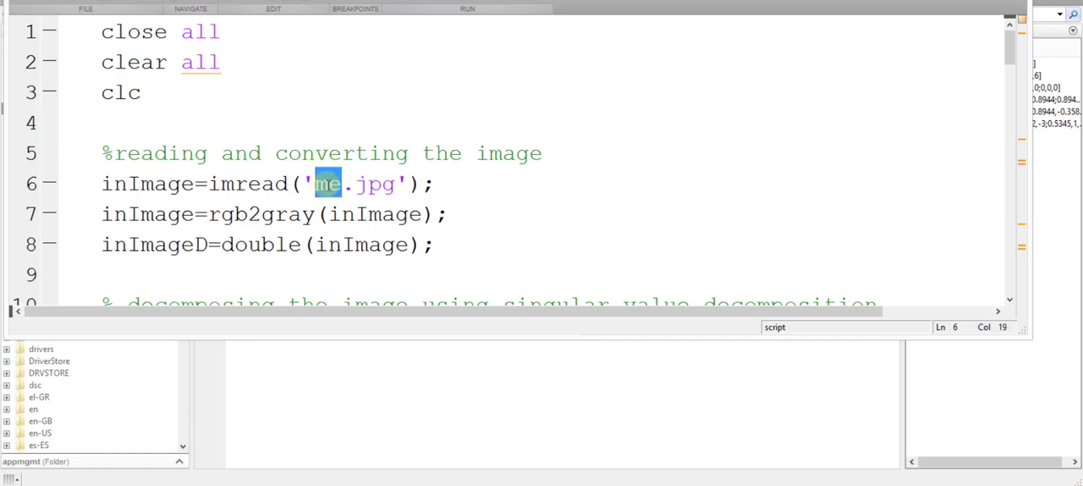
double_click(260, 214)
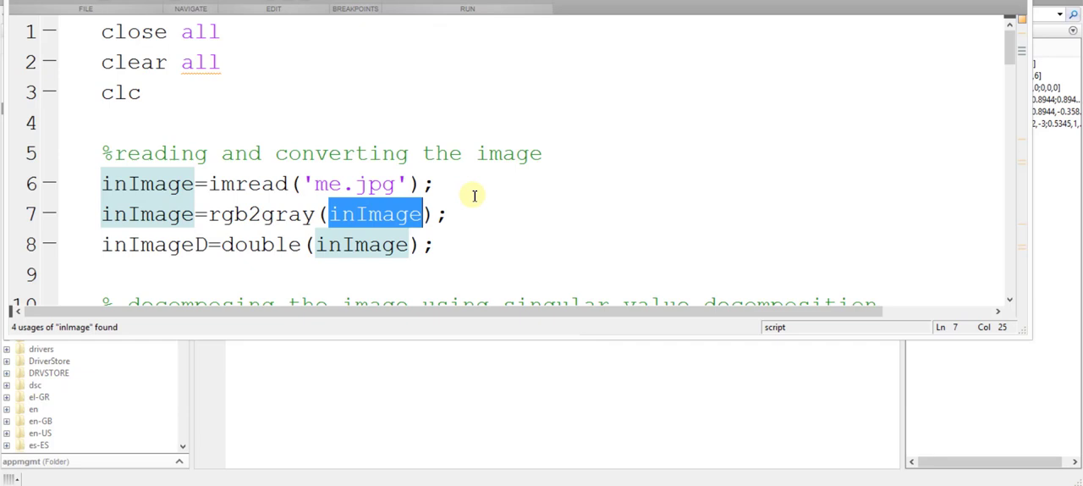
scroll("down", 3)
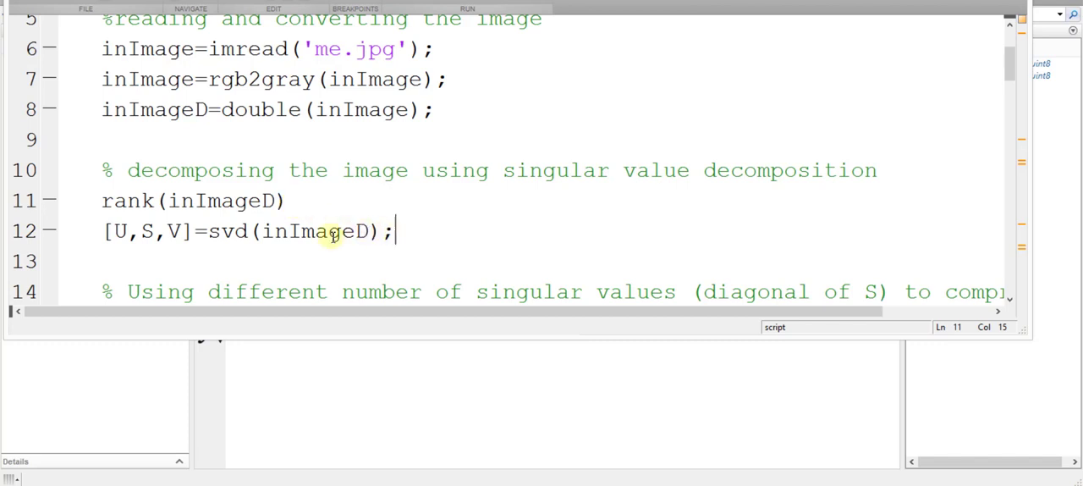
left_click(371, 170)
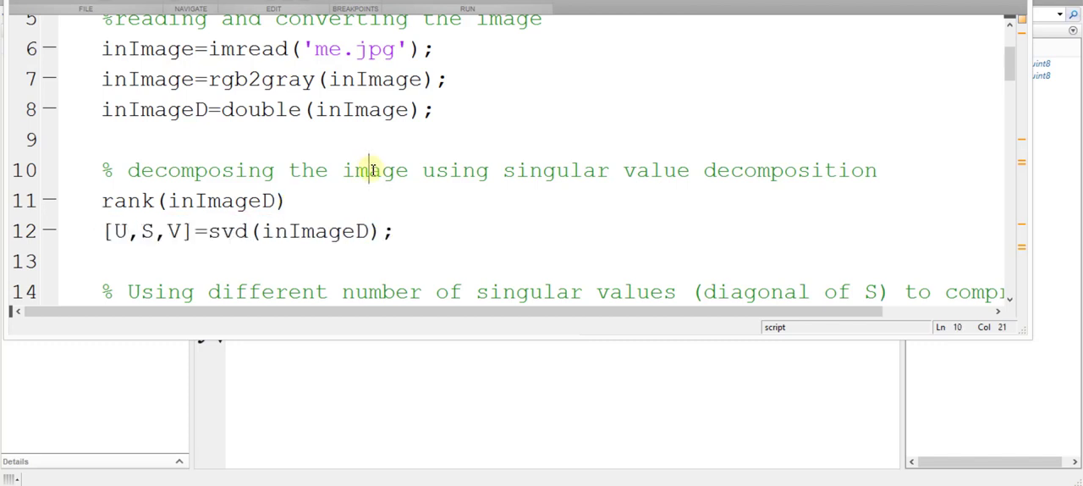
left_click(367, 291)
type("dispEr = [];")
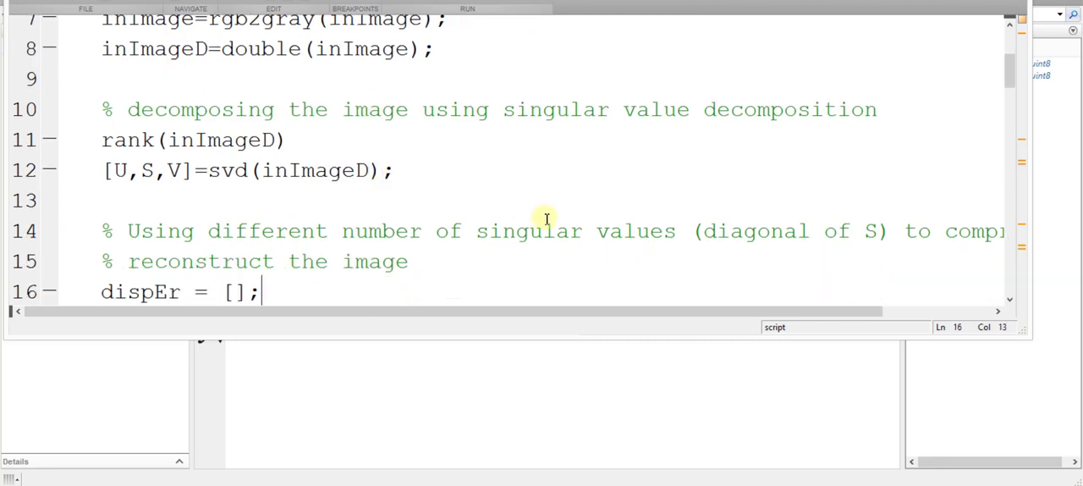
mouse_move(567, 309)
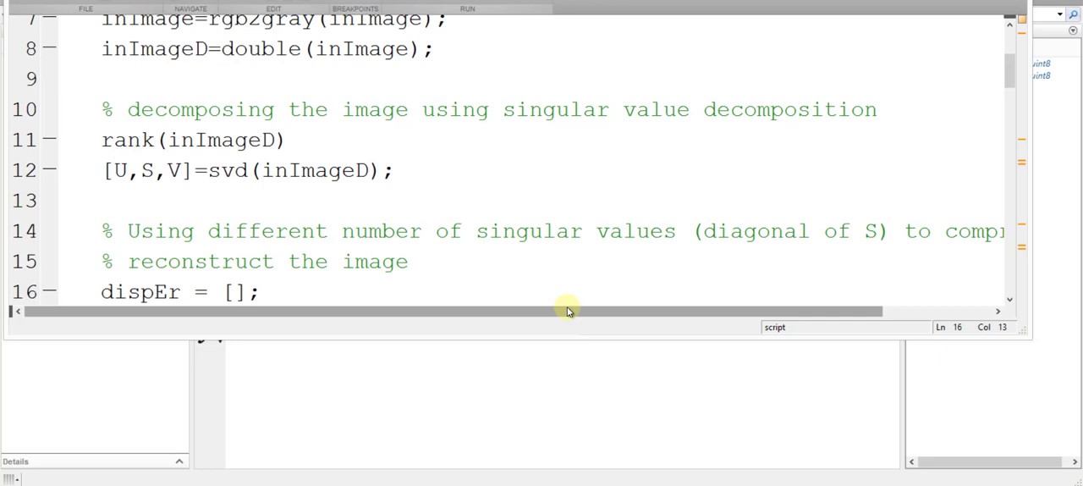
left_click(262, 292)
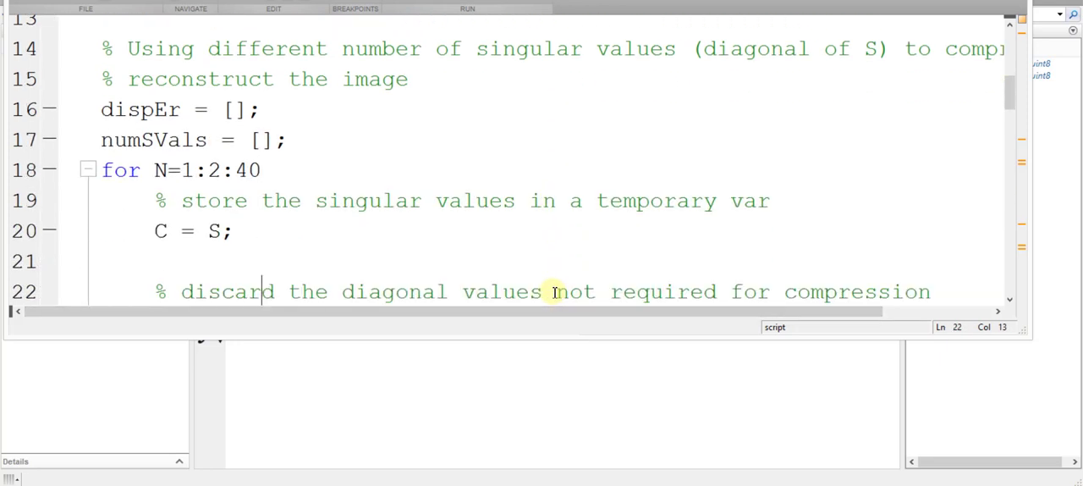
mouse_move(184, 170)
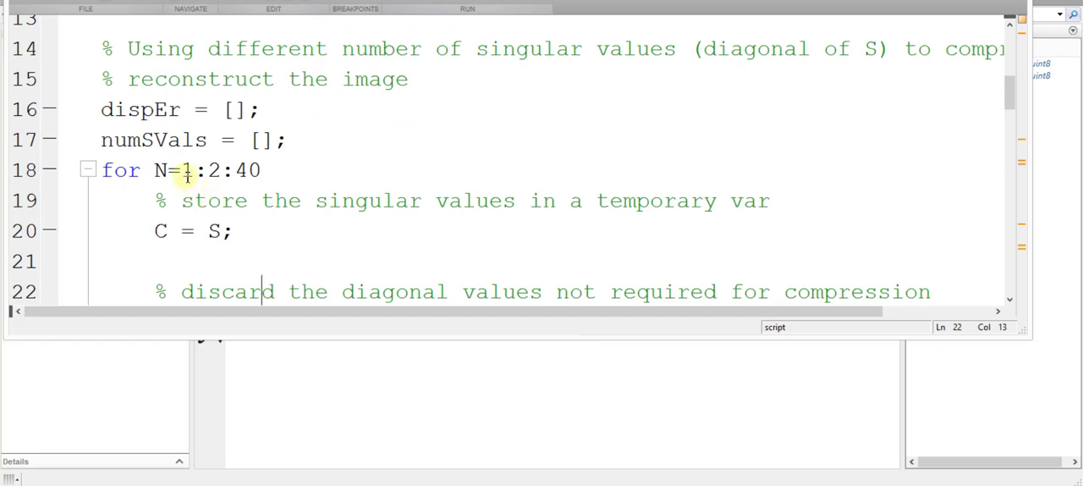
Inspect the loop's start and step of 2, the N column-zeroing line, and the image rebuild.
double_click(184, 170)
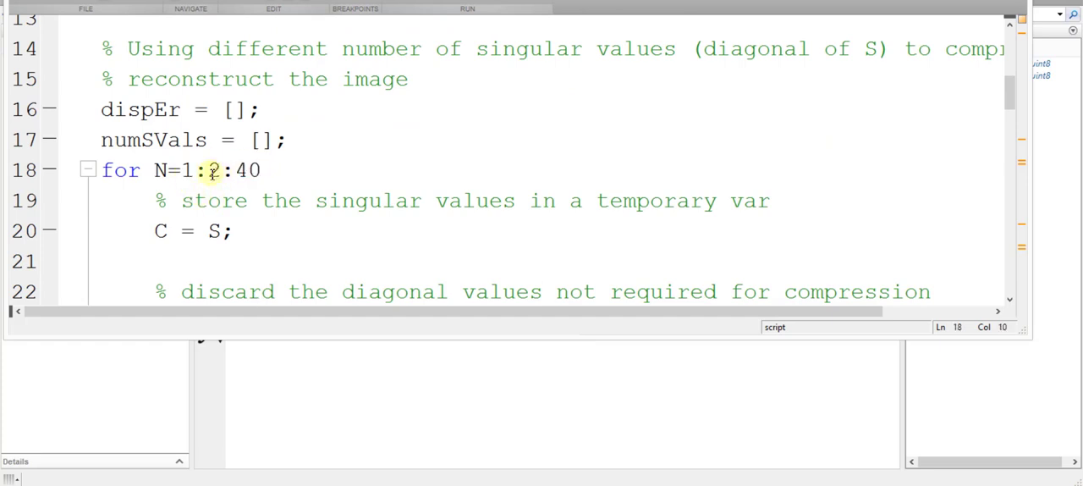
double_click(210, 170)
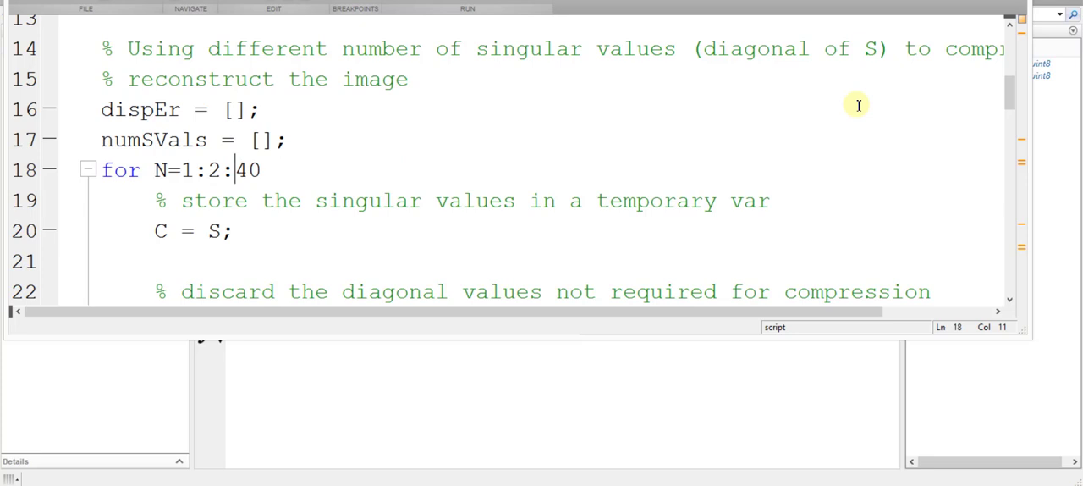
scroll("down", 3)
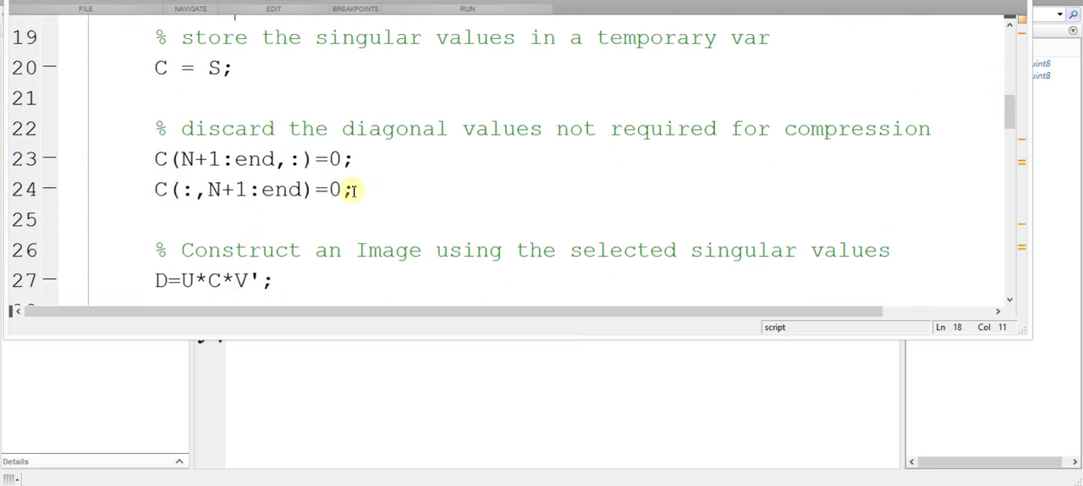
left_click(377, 159)
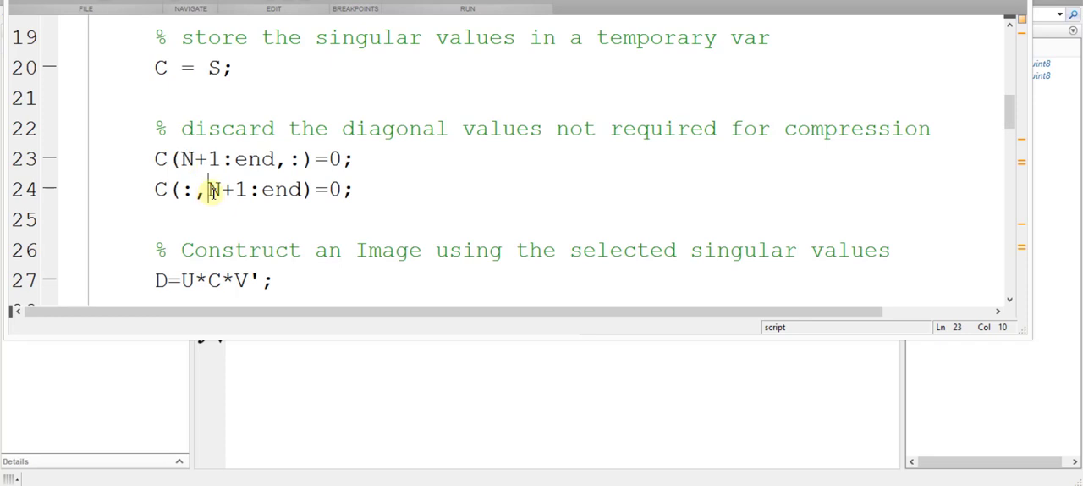
double_click(222, 189)
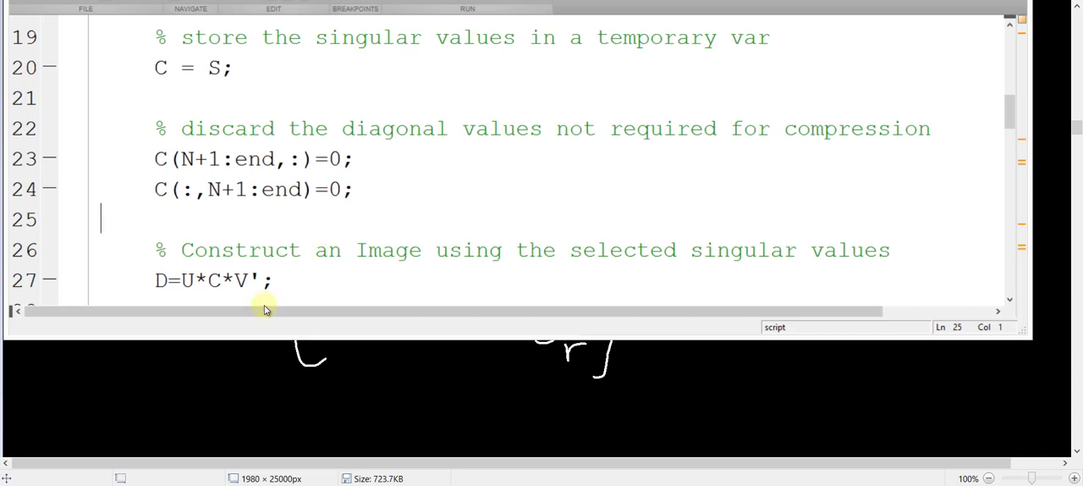
triple_click(229, 280)
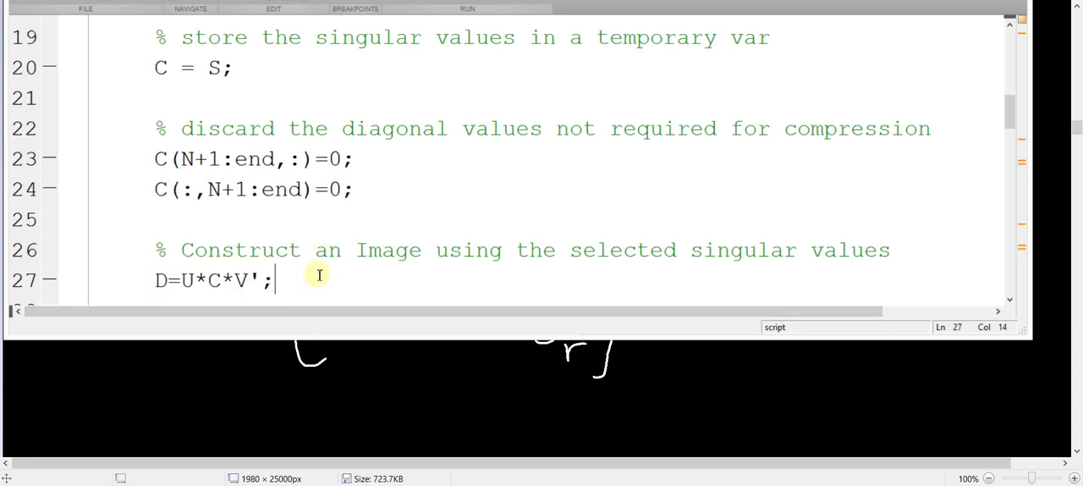
scroll("down", 3)
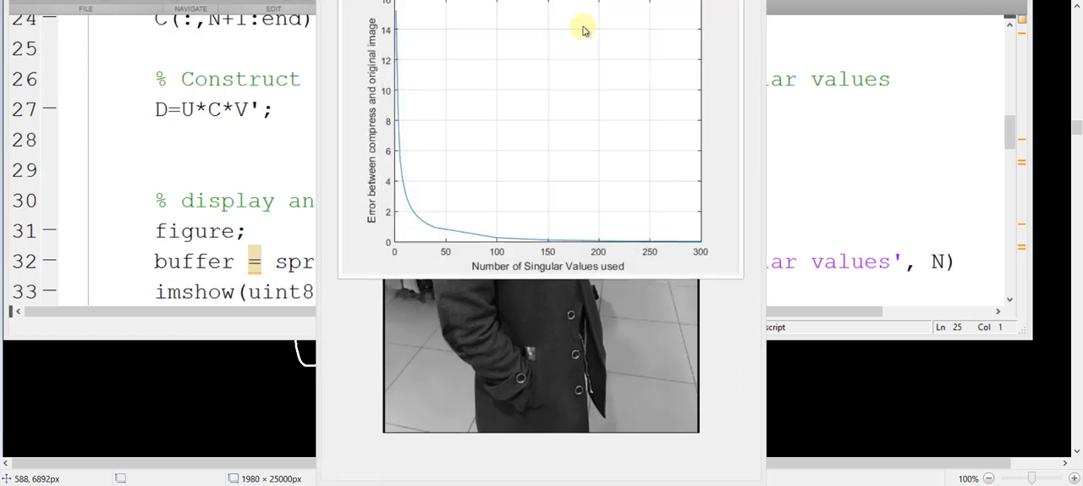
mouse_move(583, 11)
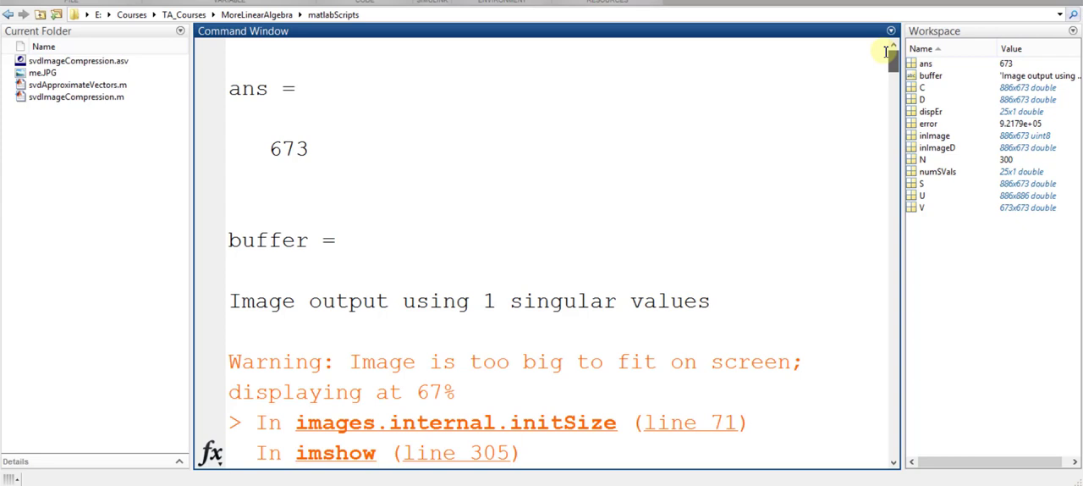
mouse_move(325, 147)
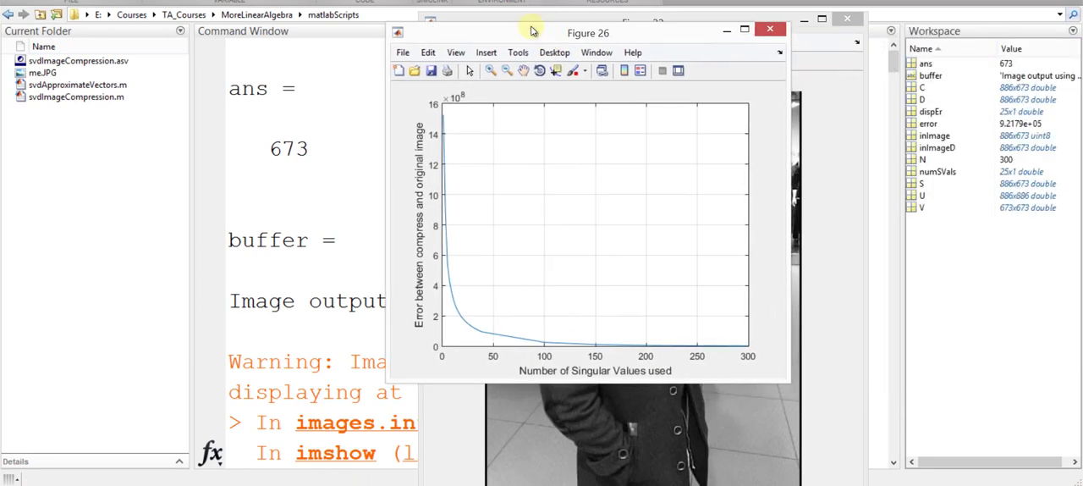
mouse_move(670, 354)
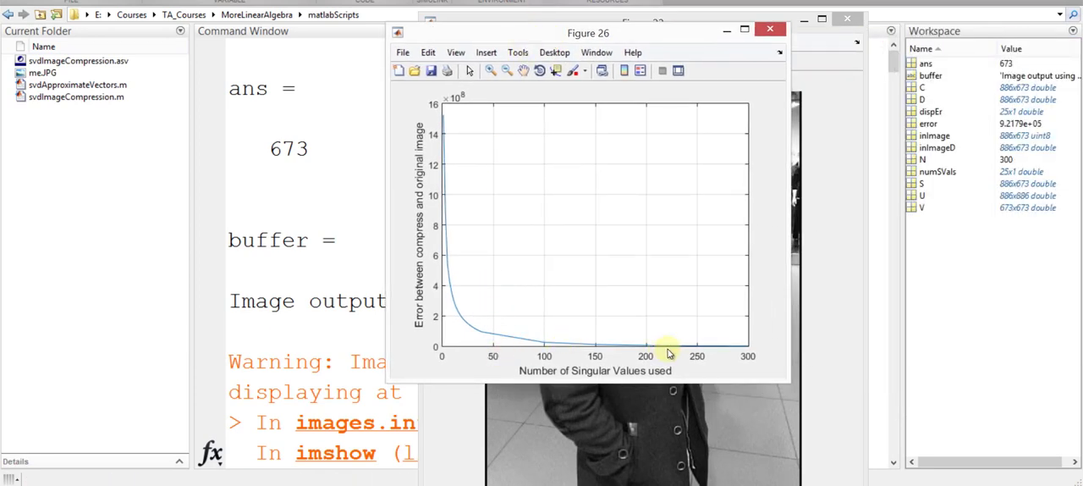
mouse_move(411, 135)
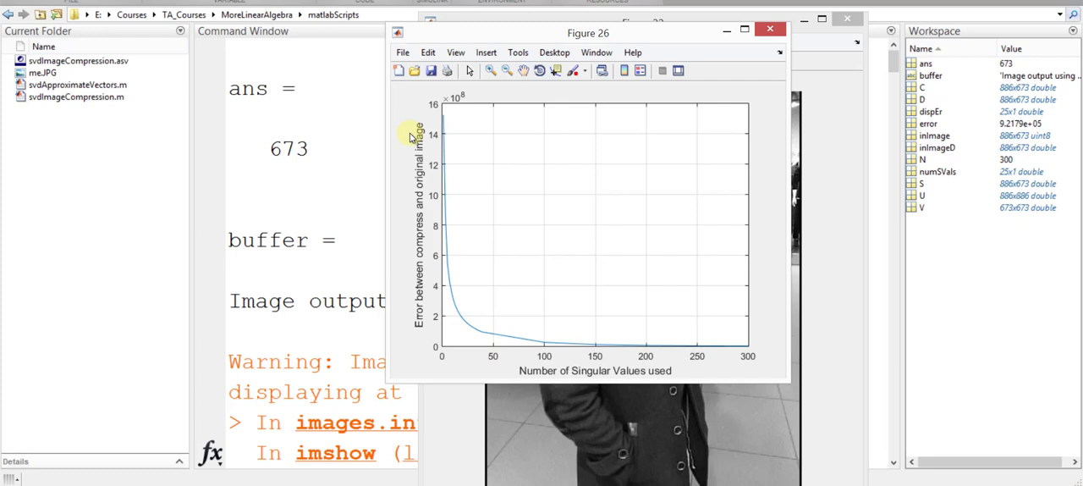
mouse_move(413, 151)
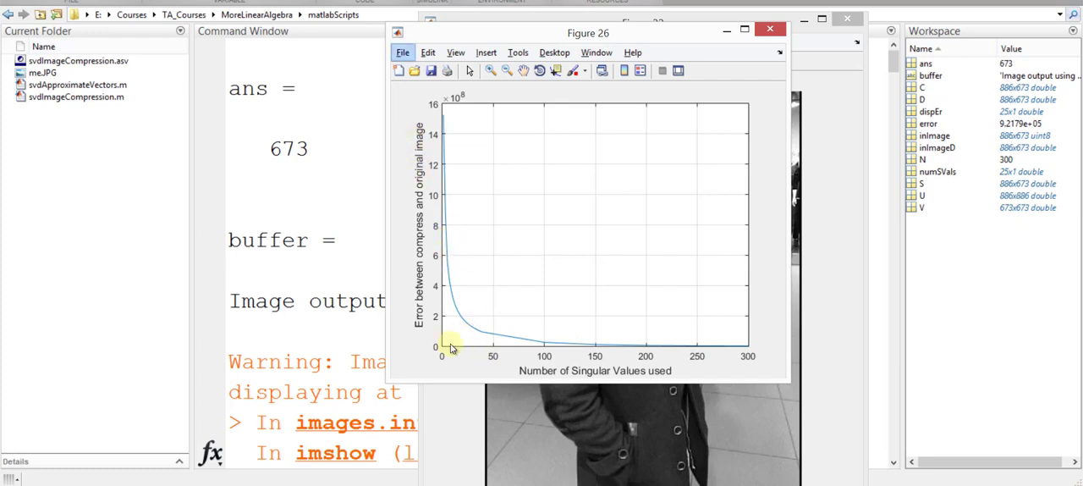
mouse_move(457, 193)
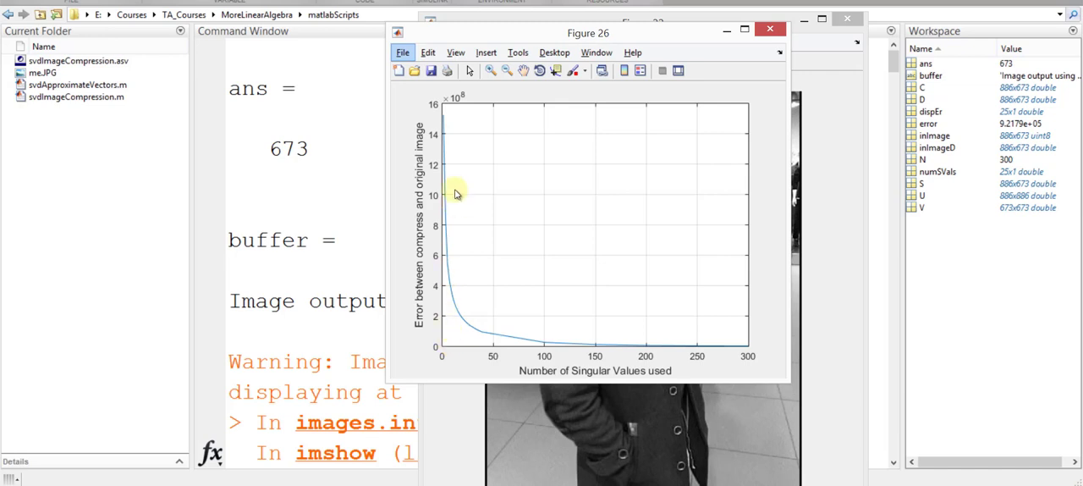
mouse_move(550, 346)
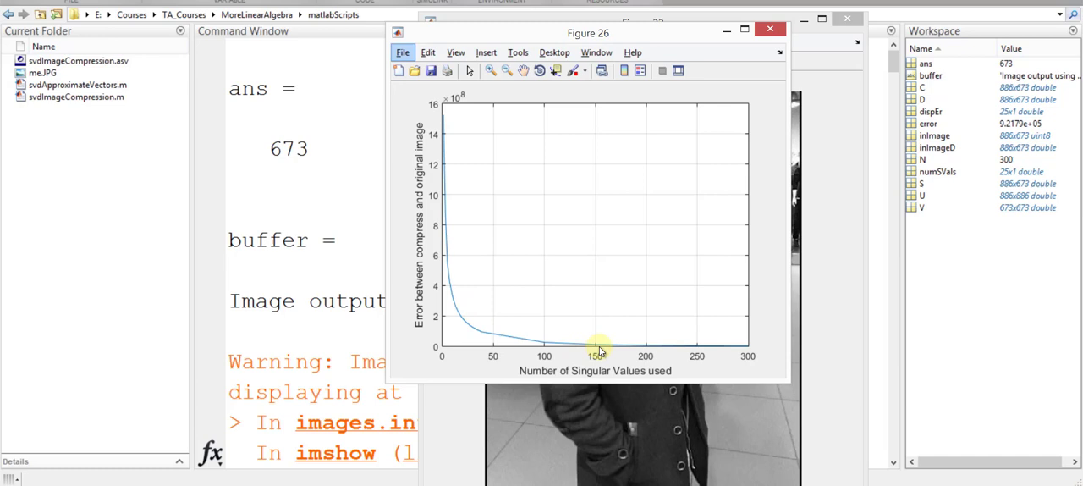
mouse_move(645, 355)
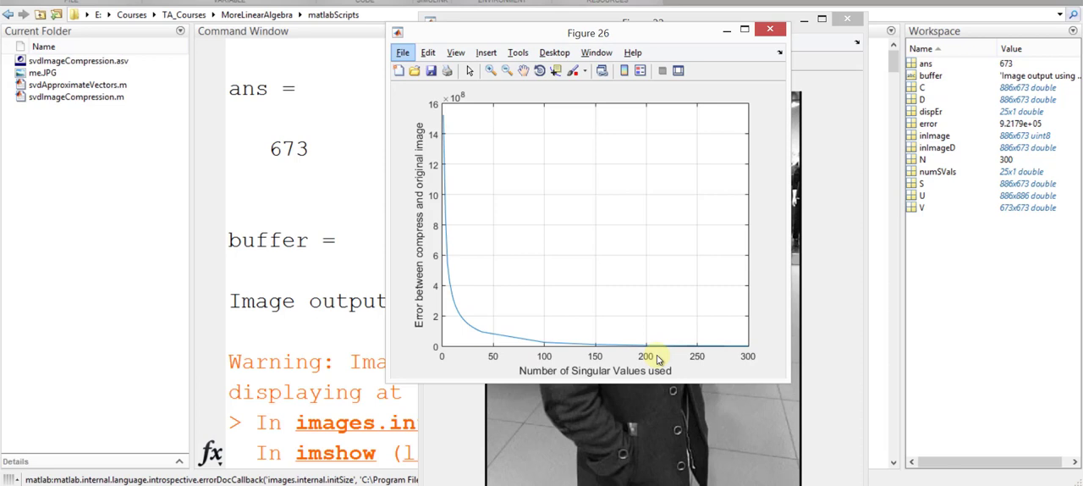
mouse_move(660, 367)
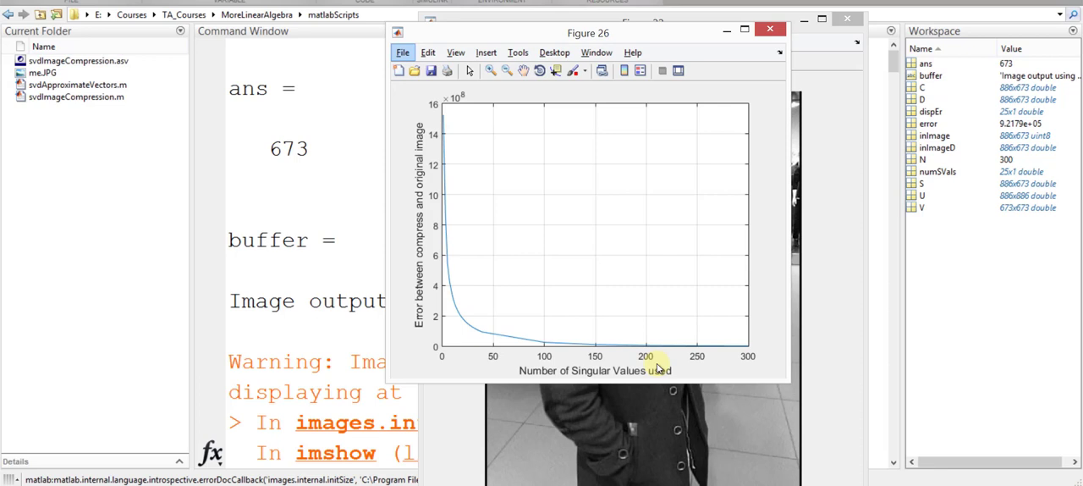
mouse_move(495, 98)
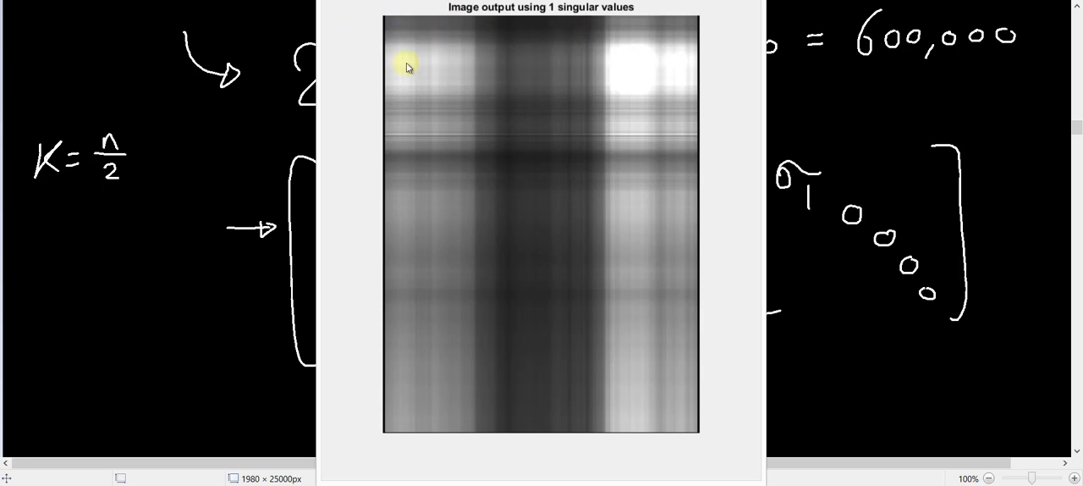
mouse_move(532, 118)
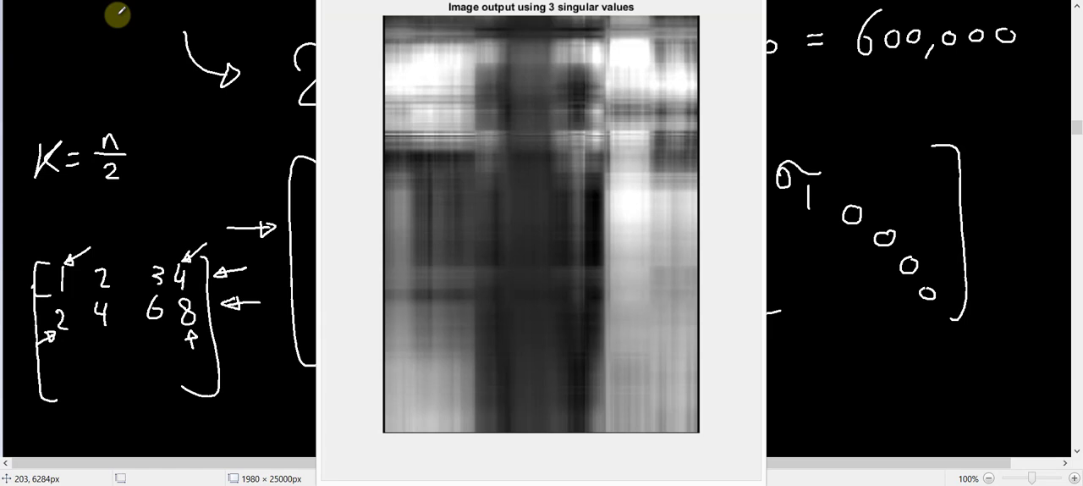
mouse_move(595, 37)
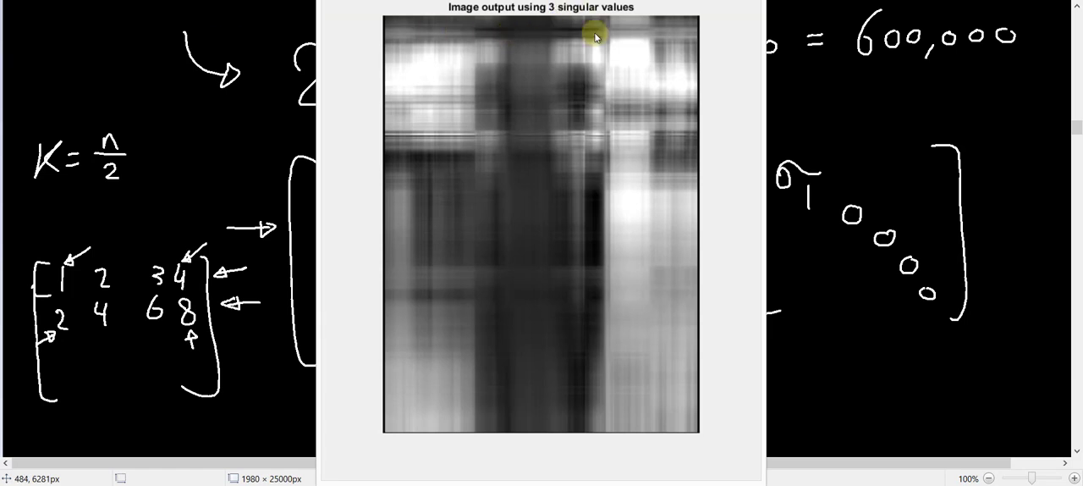